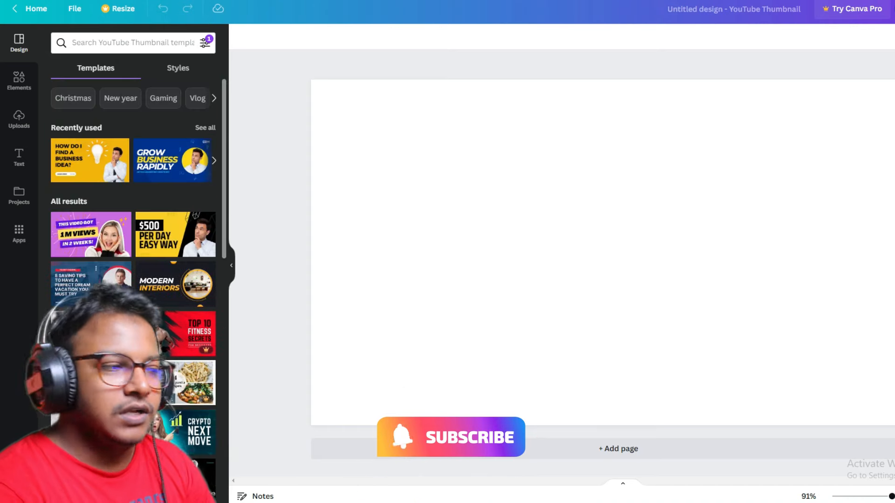
Browse the free templates and apply the Music Cover template after trying the freelancer one
{"action": "scroll", "scroll_direction": "down", "scroll_amount": 3}
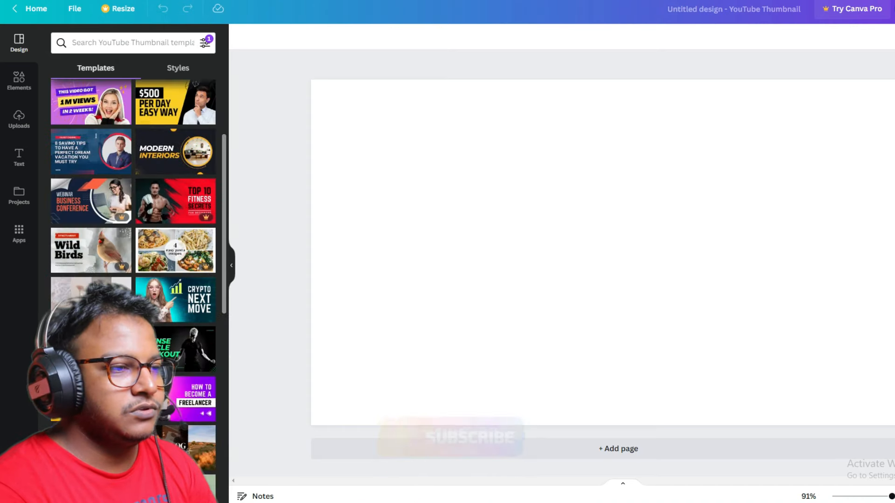
{"action": "scroll", "scroll_direction": "down", "scroll_amount": 3}
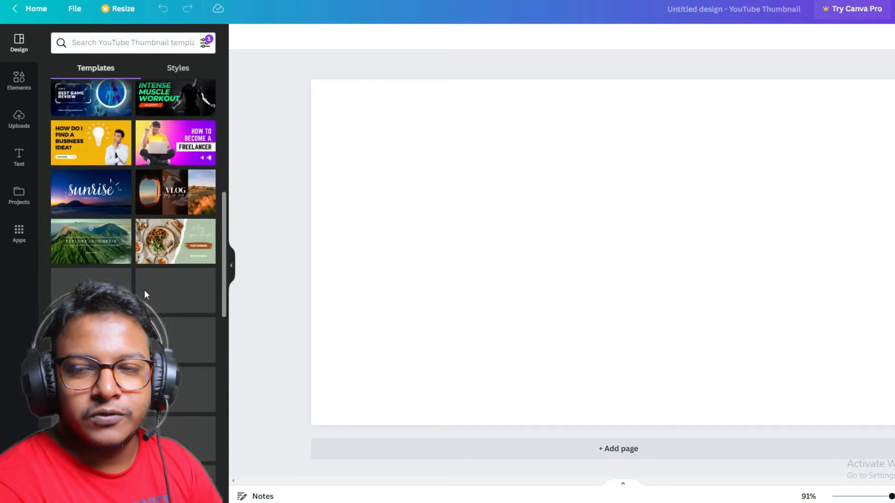
{"action": "scroll", "scroll_direction": "down", "scroll_amount": 3}
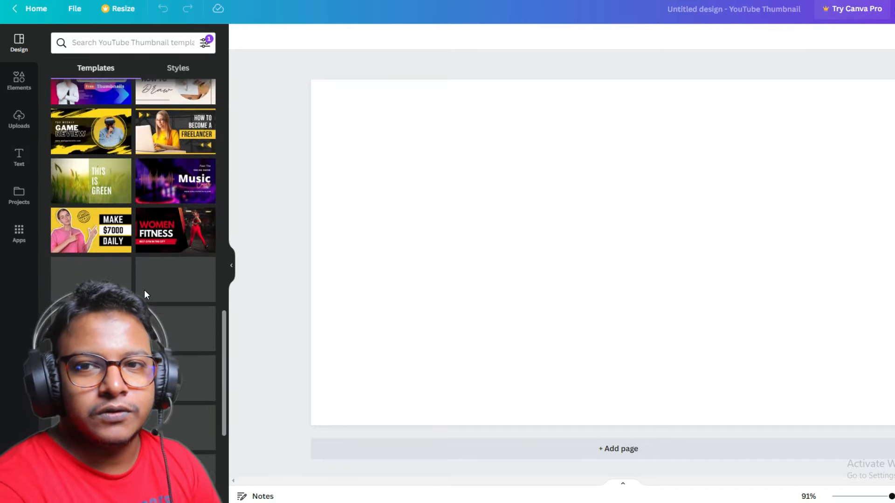
{"action": "left_click", "coordinate": [175, 238]}
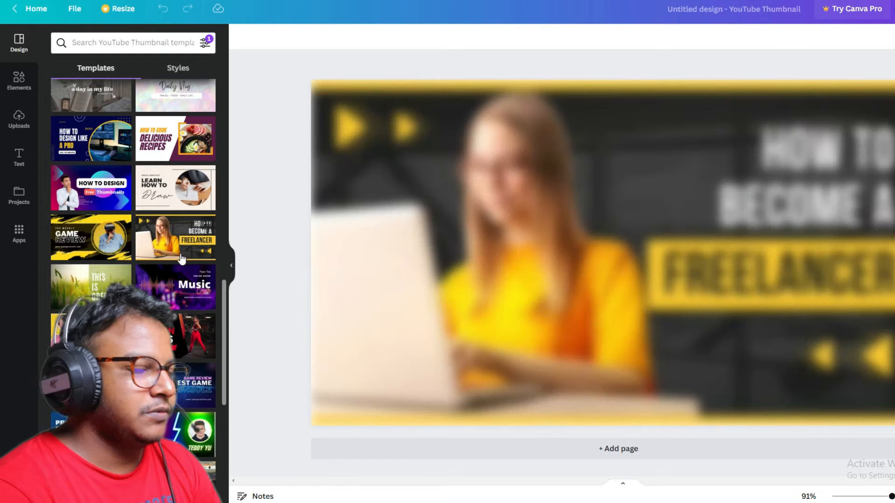
{"action": "left_click", "coordinate": [176, 285]}
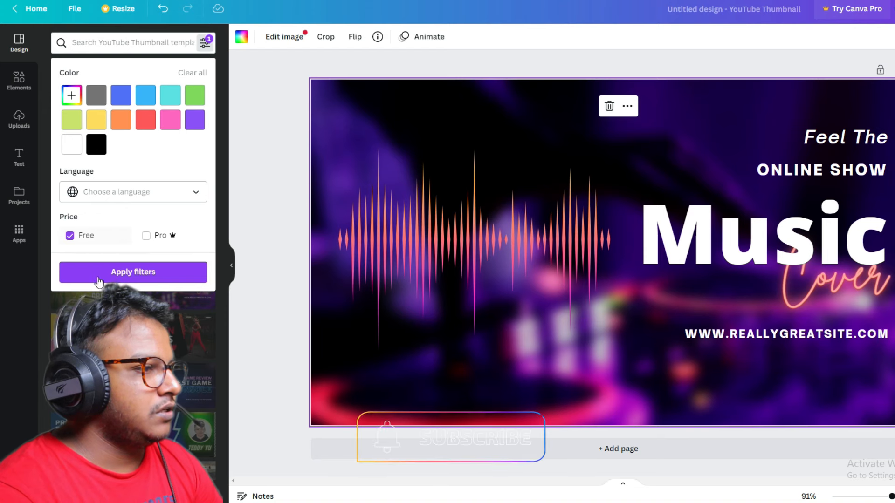
Filter to free templates and scroll to the yellow lightbulb business-idea template
{"action": "left_click", "coordinate": [133, 272]}
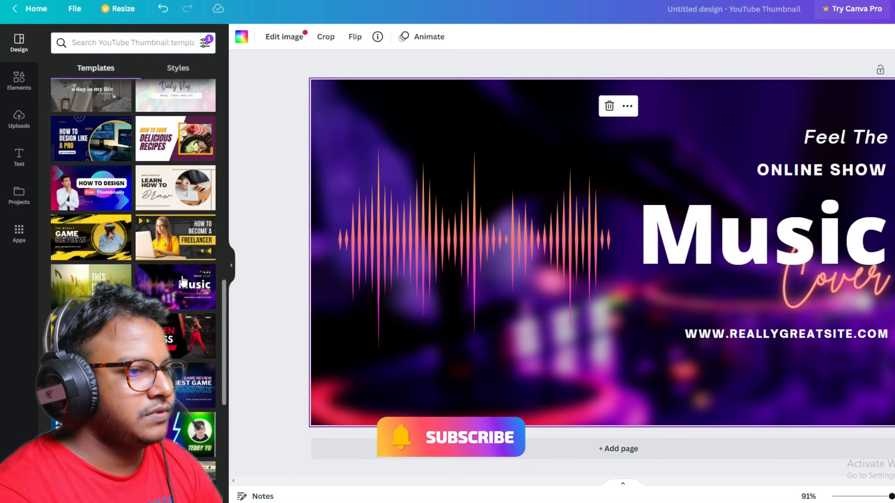
{"action": "scroll", "scroll_direction": "down", "scroll_amount": 3}
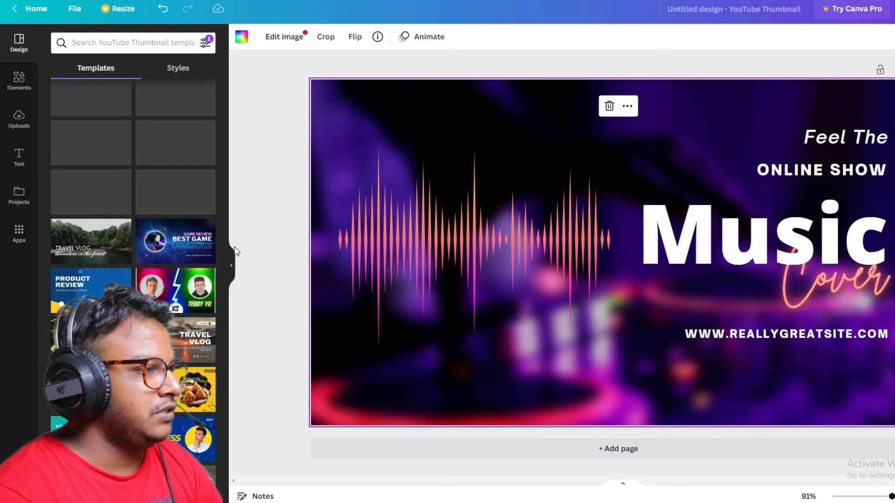
{"action": "scroll", "scroll_direction": "down", "scroll_amount": 3}
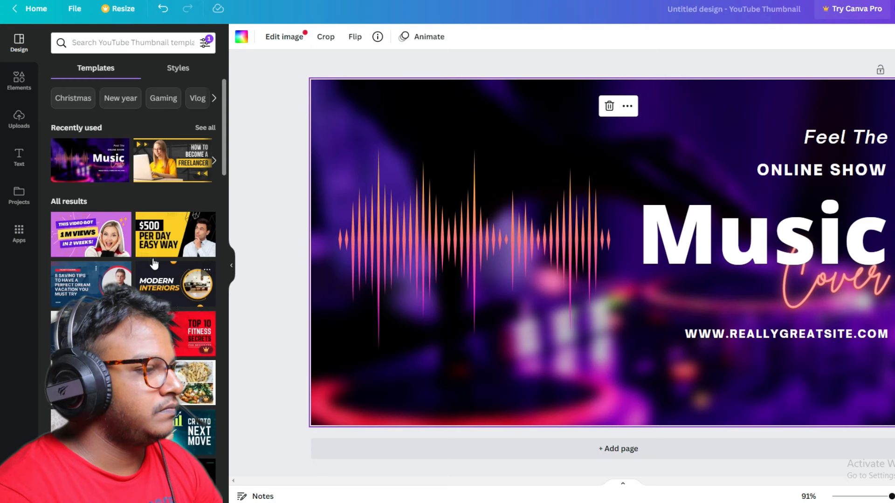
{"action": "scroll", "scroll_direction": "down", "scroll_amount": 3}
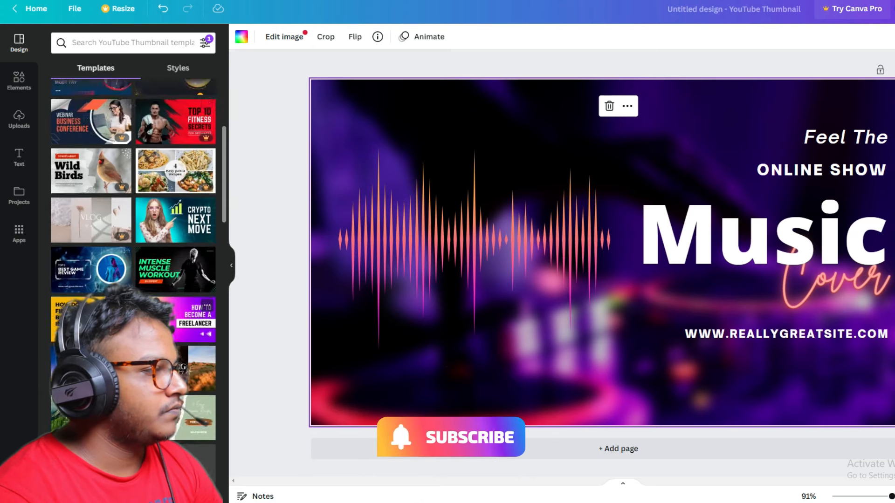
{"action": "scroll", "scroll_direction": "down", "scroll_amount": 3}
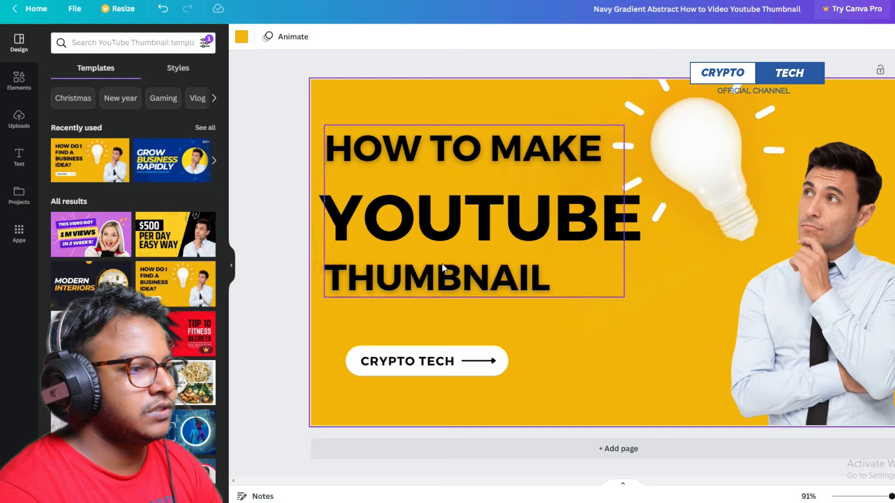
Reposition the lightbulb beside the headline and begin editing the YOUTUBE headline text
{"action": "left_click", "coordinate": [407, 361]}
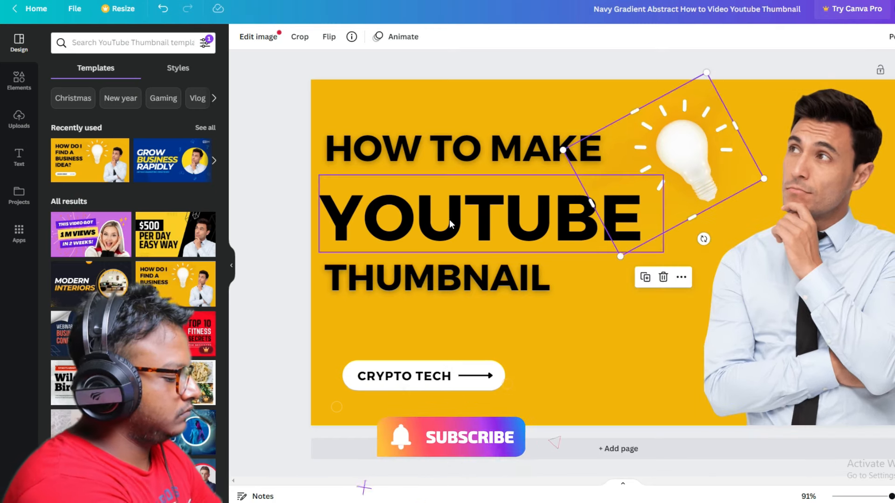
{"action": "double_click", "coordinate": [473, 217]}
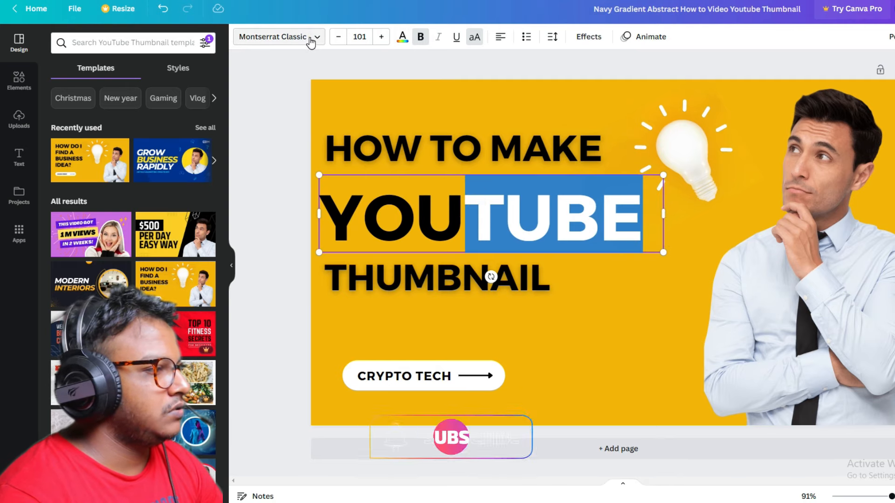
Colour the letters TUBE red via the text colour menu and add a square from Elements
{"action": "left_click", "coordinate": [277, 36]}
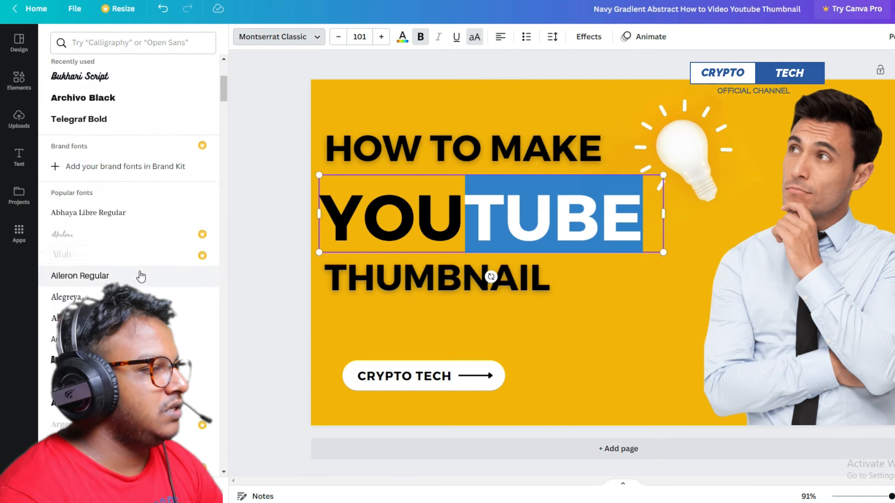
{"action": "left_click", "coordinate": [473, 37]}
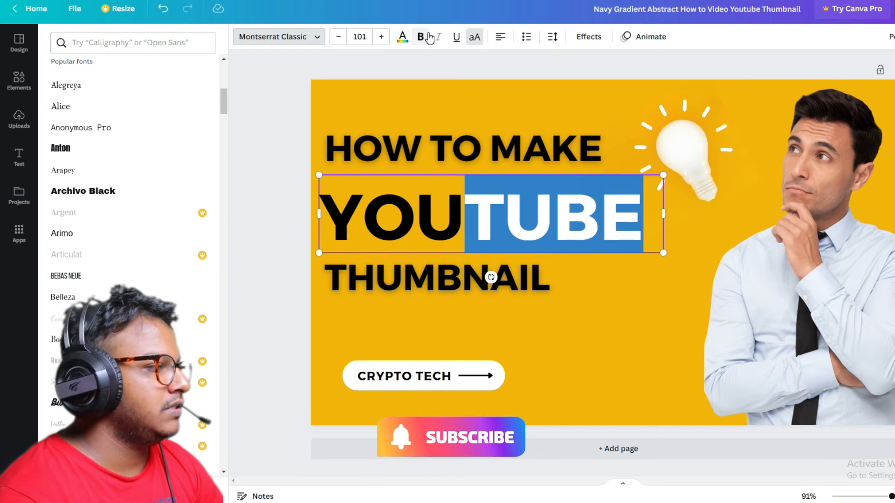
{"action": "left_click", "coordinate": [402, 37]}
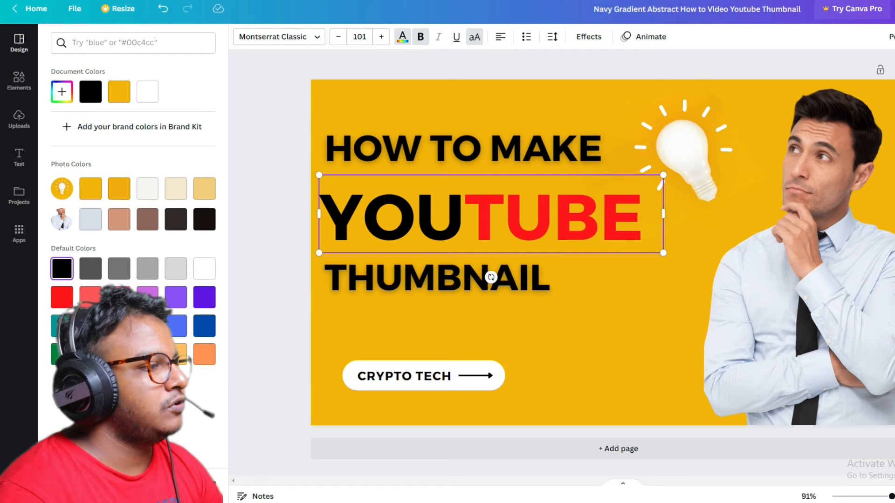
{"action": "left_click", "coordinate": [19, 81]}
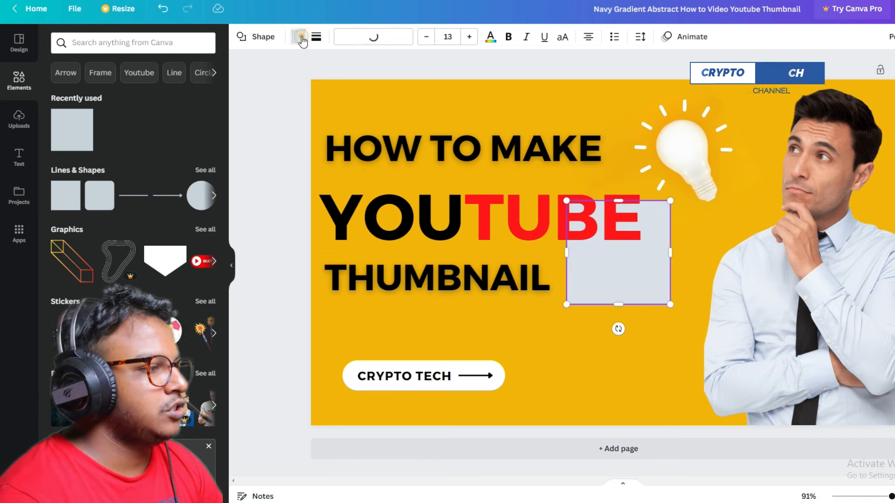
Fill the square white and stretch it into a box covering the word TUBE
{"action": "left_click", "coordinate": [298, 38]}
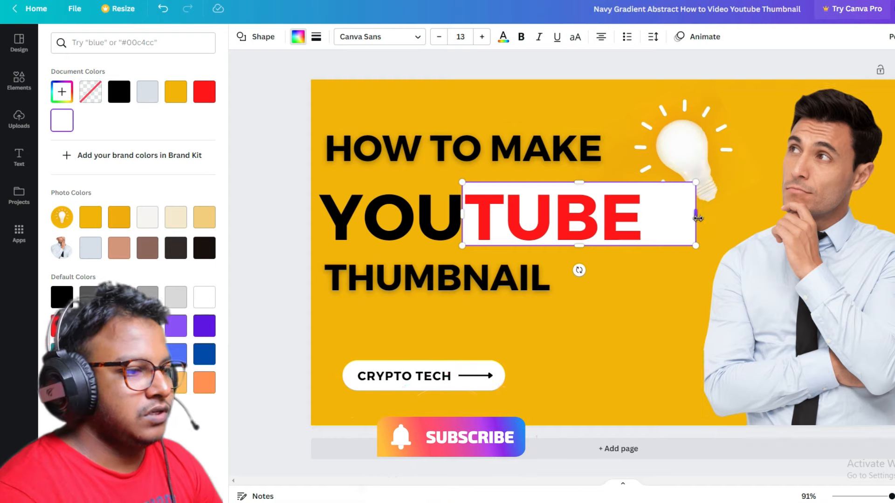
{"action": "left_click_drag", "start_coordinate": [695, 215], "coordinate": [648, 220]}
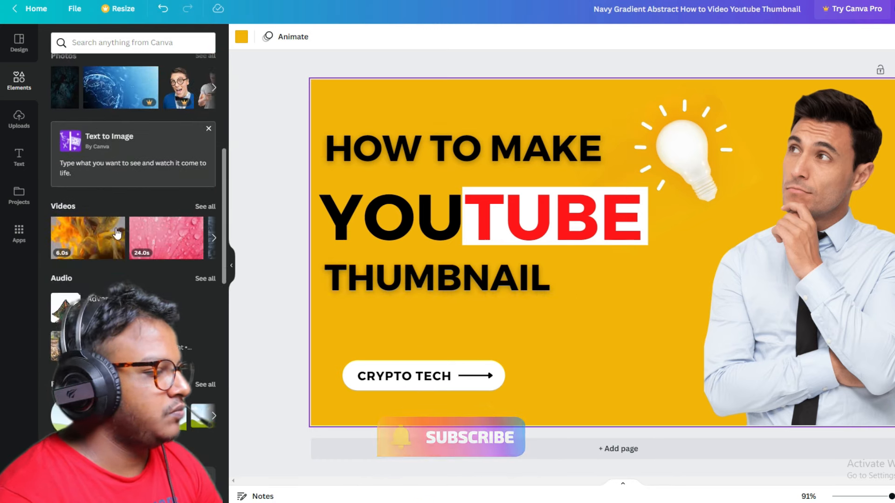
Scroll the Elements panel and switch to the Uploads library
{"action": "scroll", "scroll_direction": "down", "scroll_amount": 3}
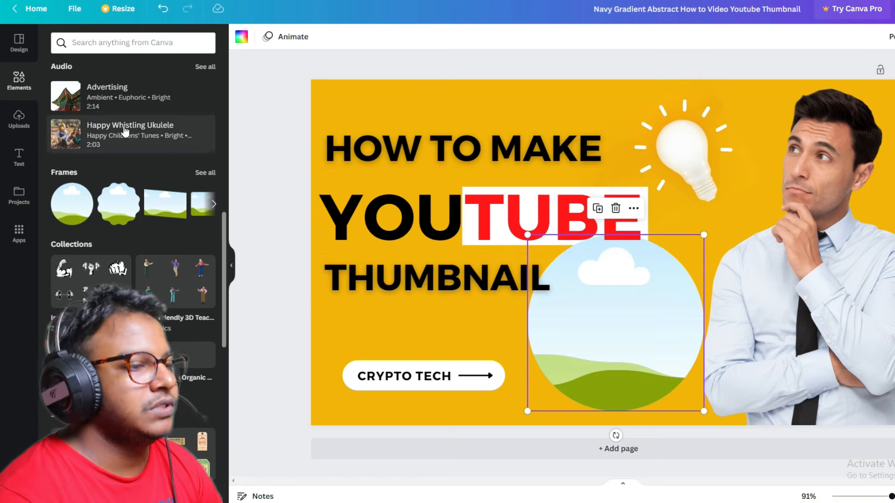
{"action": "left_click", "coordinate": [19, 118]}
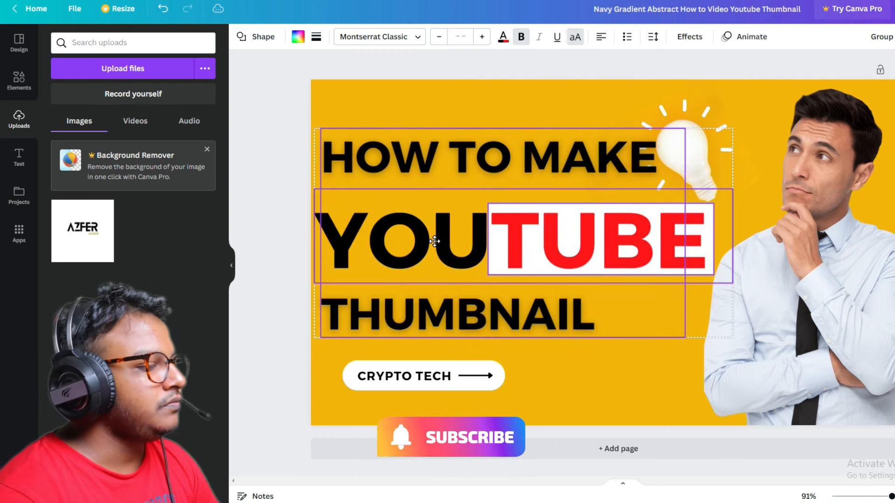
Lower the headline block, centre-align its lines and nudge the enlarged YOUTUBE line into place
{"action": "left_click_drag", "start_coordinate": [433, 240], "coordinate": [434, 255]}
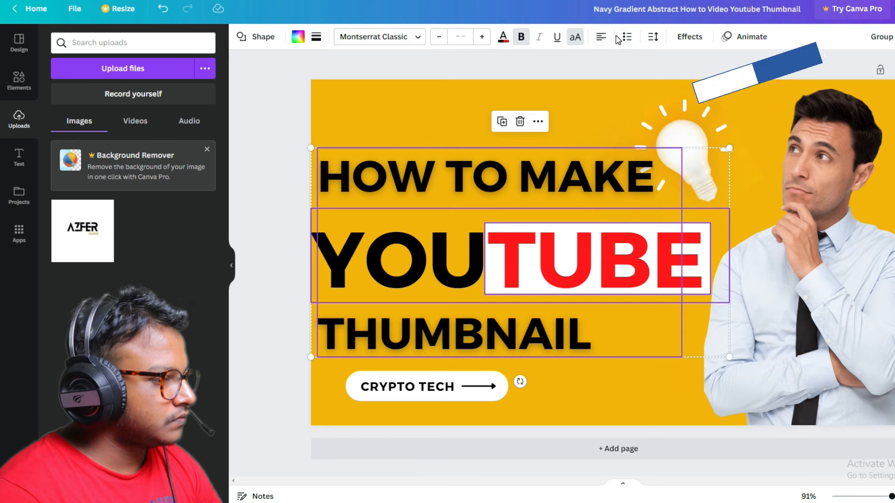
{"action": "left_click", "coordinate": [600, 36]}
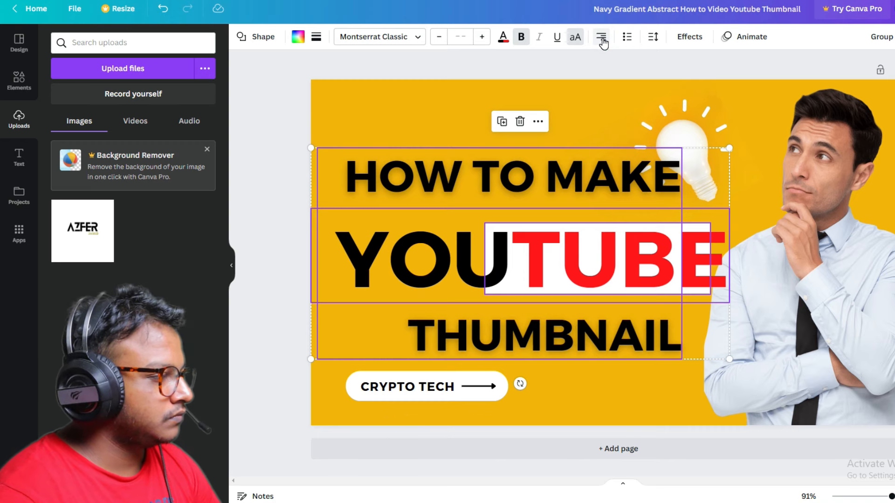
{"action": "left_click", "coordinate": [601, 36]}
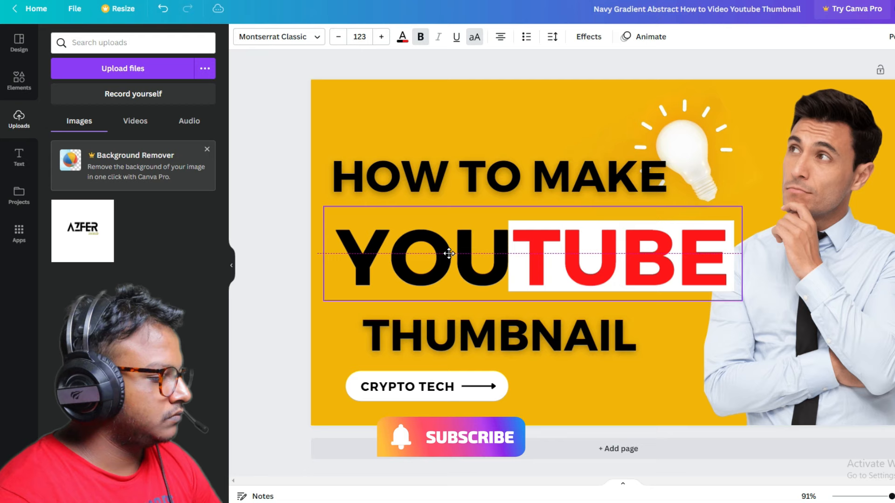
{"action": "left_click", "coordinate": [448, 253]}
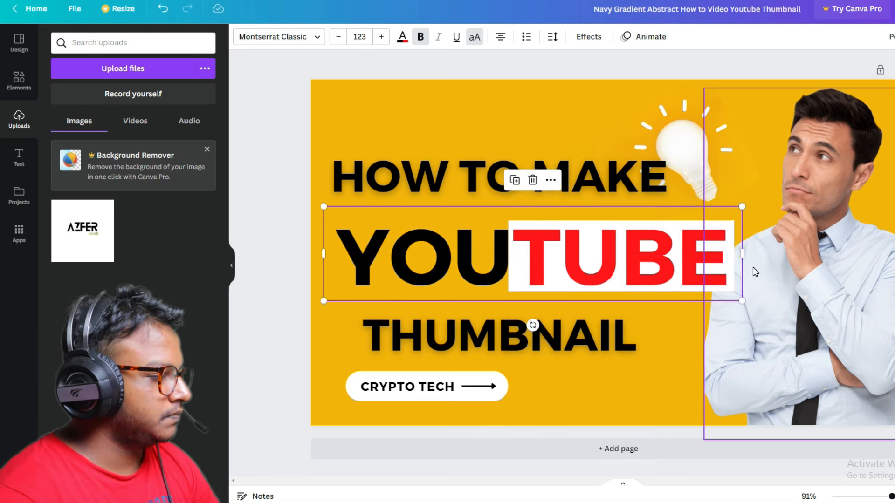
{"action": "left_click_drag", "start_coordinate": [742, 254], "coordinate": [728, 258]}
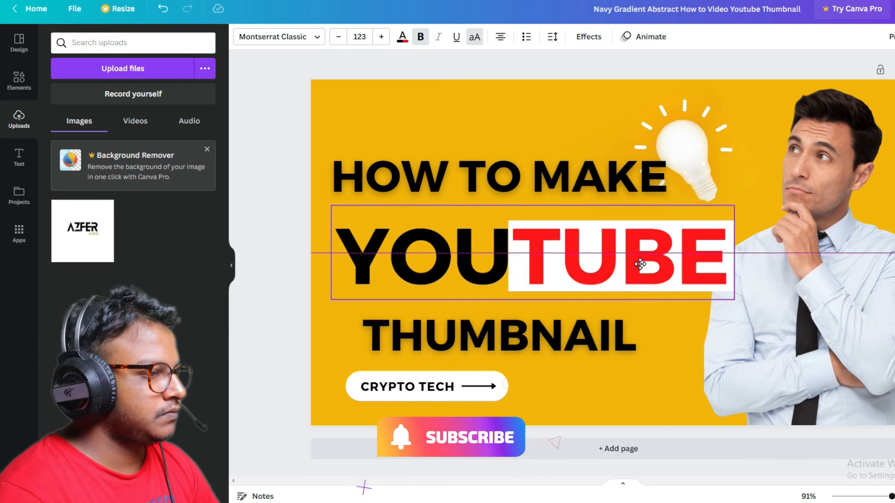
{"action": "left_click", "coordinate": [644, 380]}
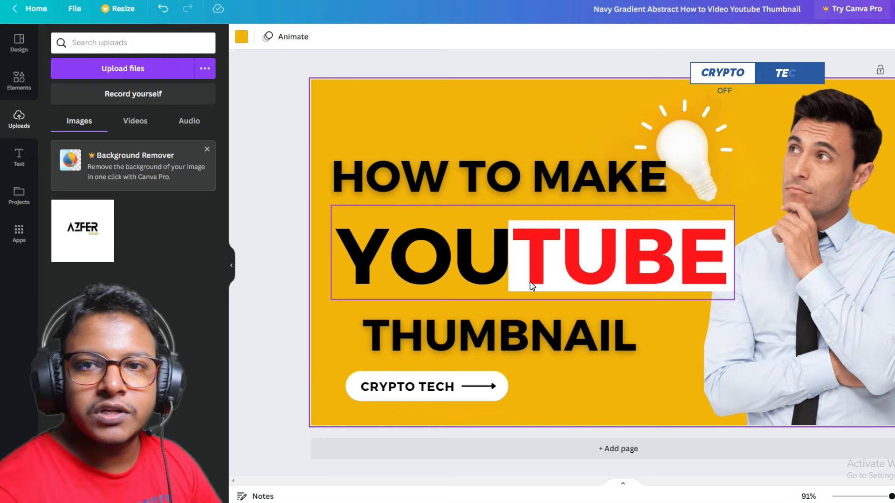
Select the yellow page background and recolour it from the Default colours
{"action": "left_click", "coordinate": [371, 118]}
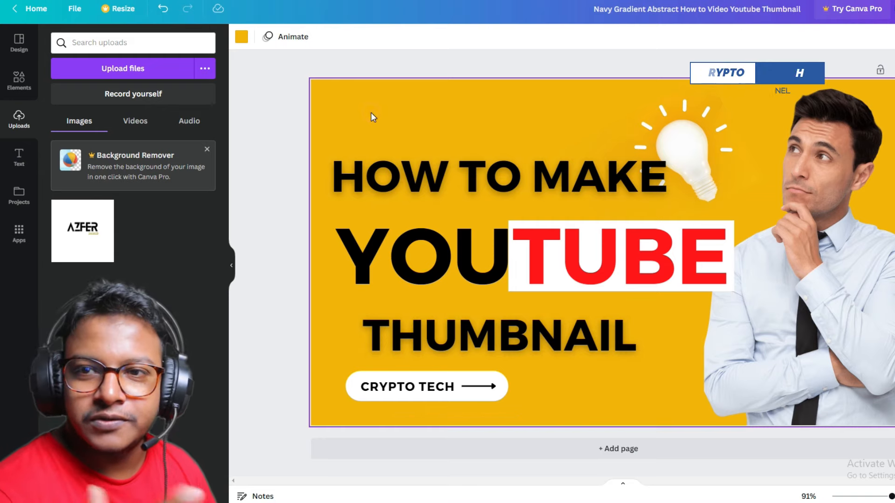
{"action": "left_click", "coordinate": [240, 36]}
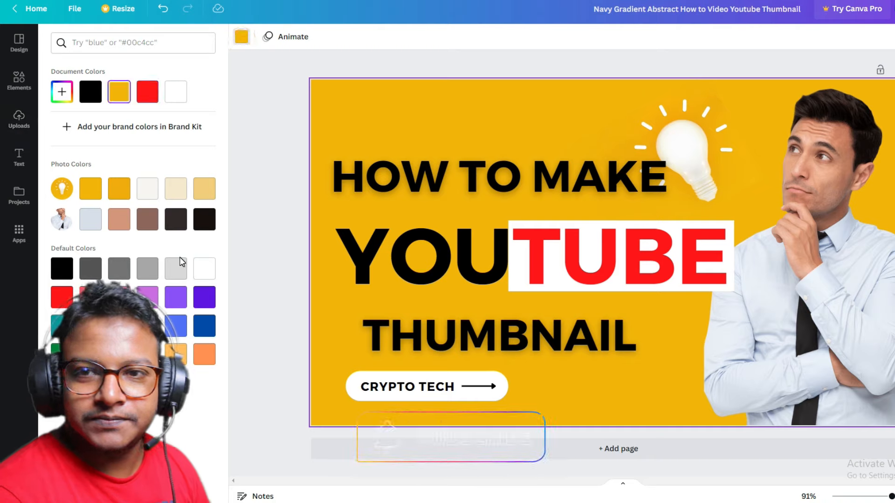
{"action": "left_click", "coordinate": [62, 269]}
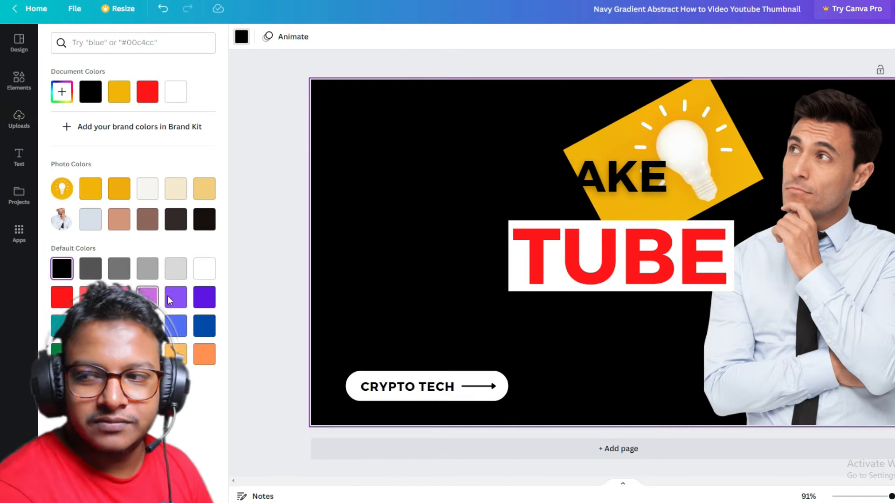
{"action": "left_click", "coordinate": [204, 268]}
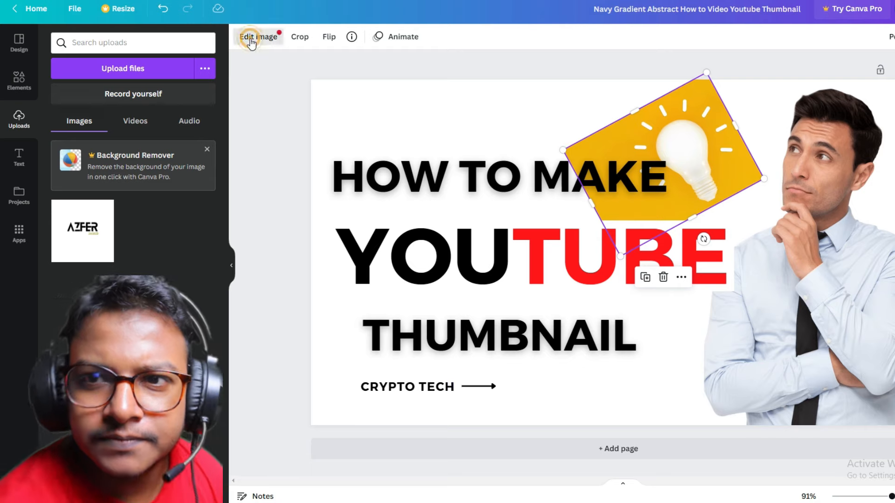
Adjust the new rectangle's toolbar setting as it sits over TUBE
{"action": "left_click", "coordinate": [258, 37]}
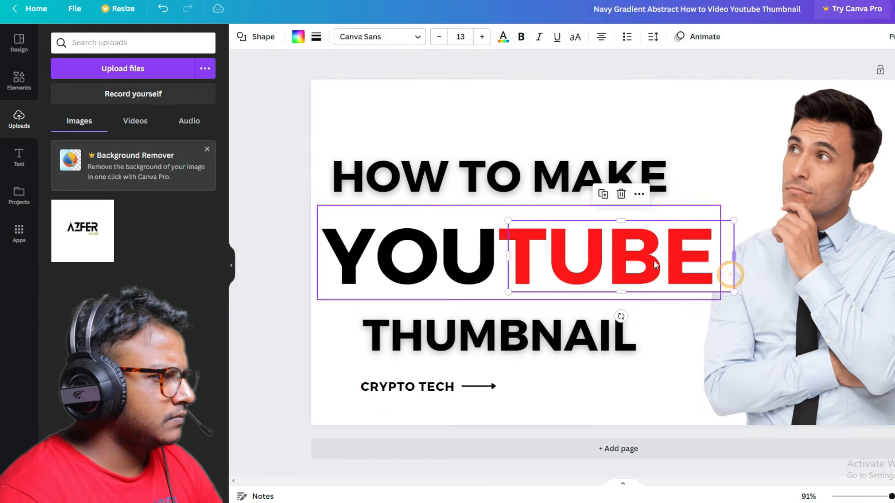
Fill the rectangle black behind red TUBE and select the three headline lines together
{"action": "left_click", "coordinate": [296, 37]}
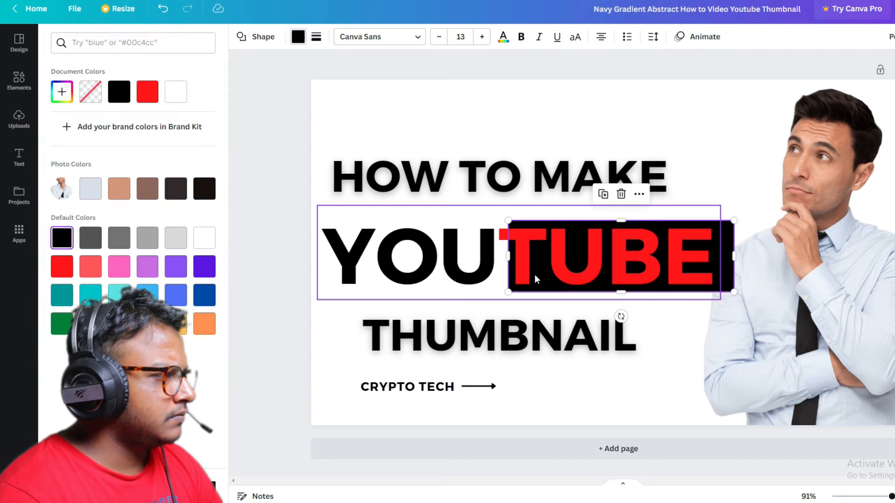
{"action": "left_click", "coordinate": [176, 237]}
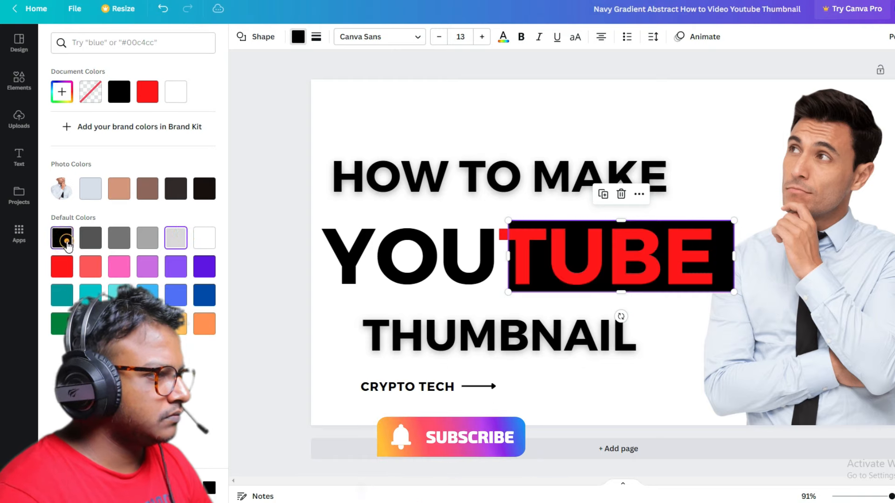
{"action": "left_click", "coordinate": [19, 119]}
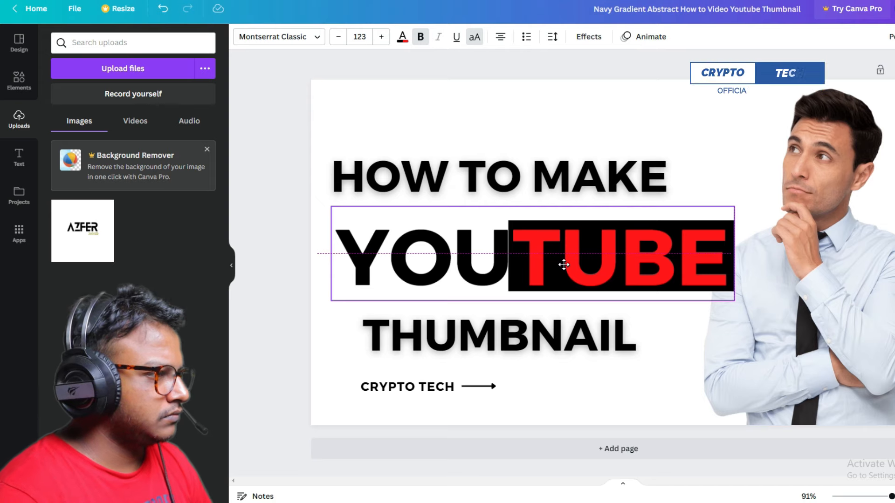
{"action": "left_click", "coordinate": [666, 410]}
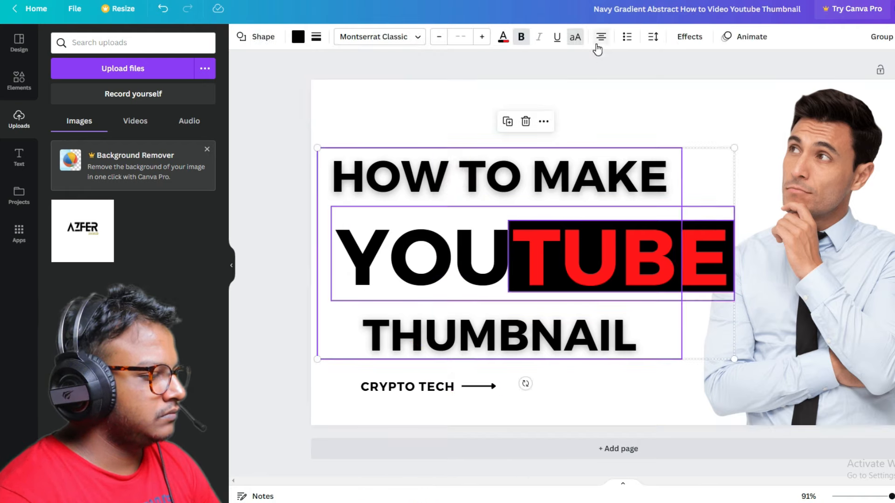
Left-align the three headline lines and nudge YOUTUBE and the man photo toward them
{"action": "left_click", "coordinate": [599, 36]}
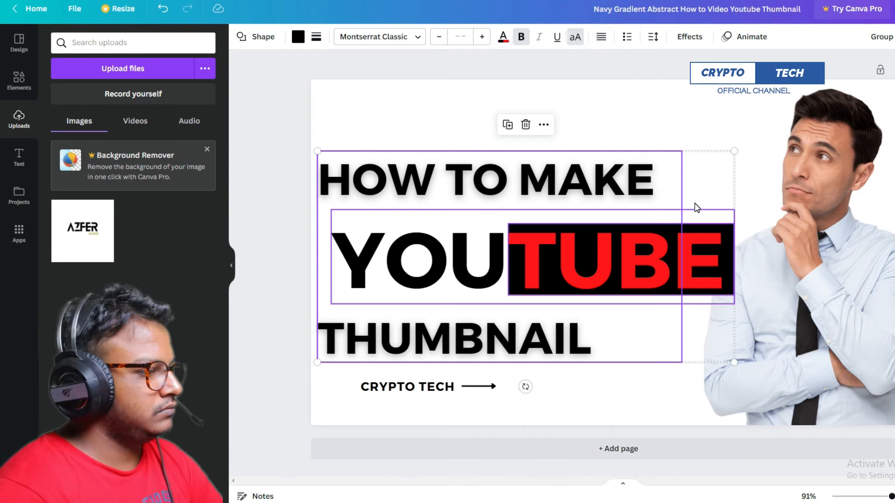
{"action": "left_click", "coordinate": [827, 228]}
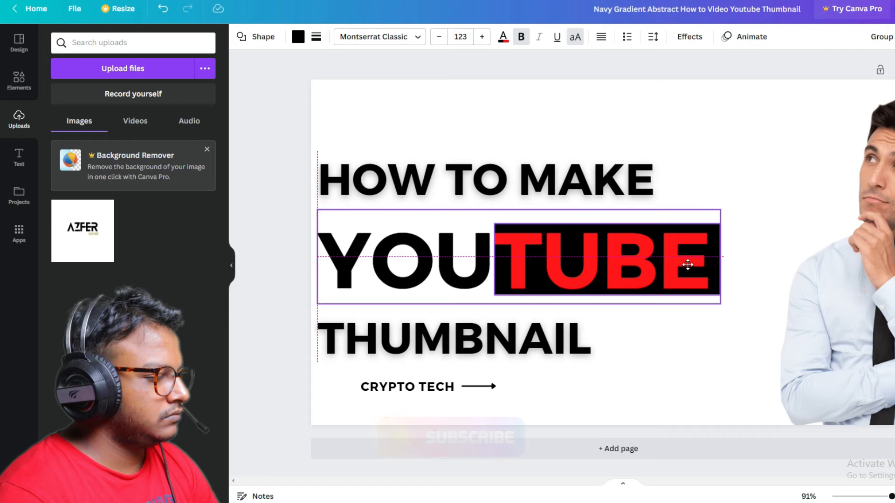
{"action": "left_click", "coordinate": [688, 265]}
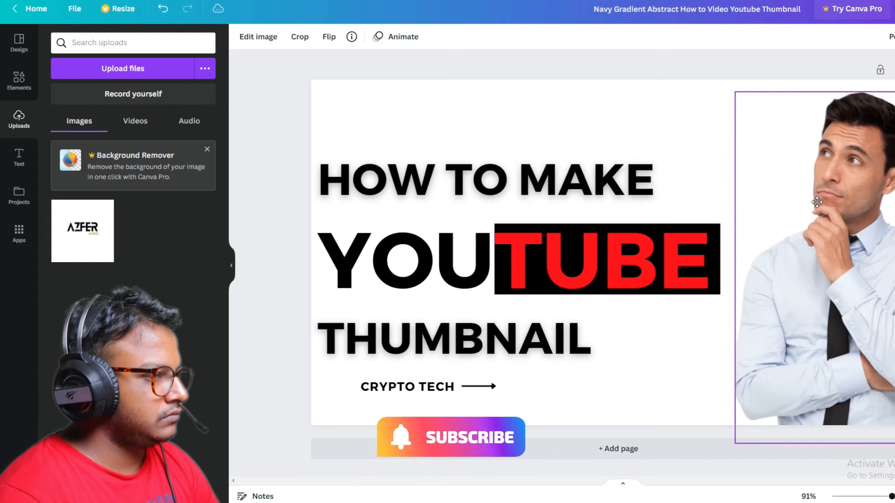
{"action": "left_click_drag", "start_coordinate": [816, 201], "coordinate": [793, 199]}
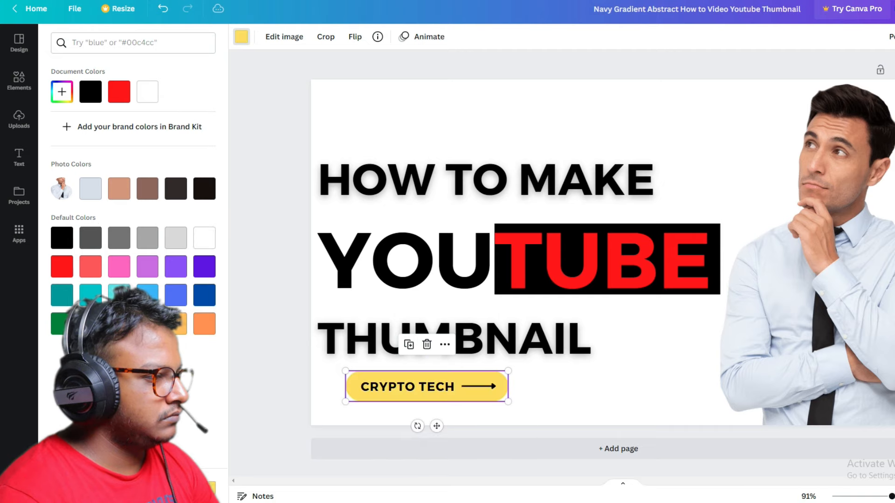
Give the CRYPTO TECH pill the custom yellow #FFCC00, then select the headline group
{"action": "left_click", "coordinate": [61, 93]}
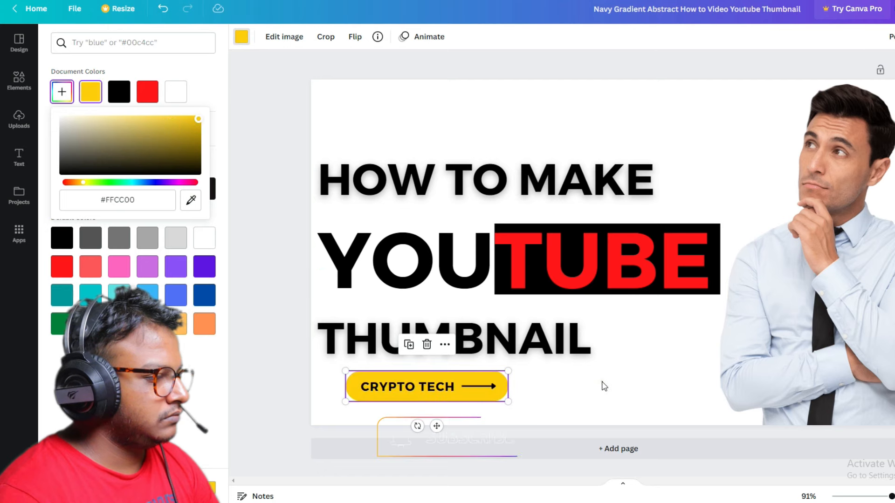
{"action": "left_click", "coordinate": [19, 118]}
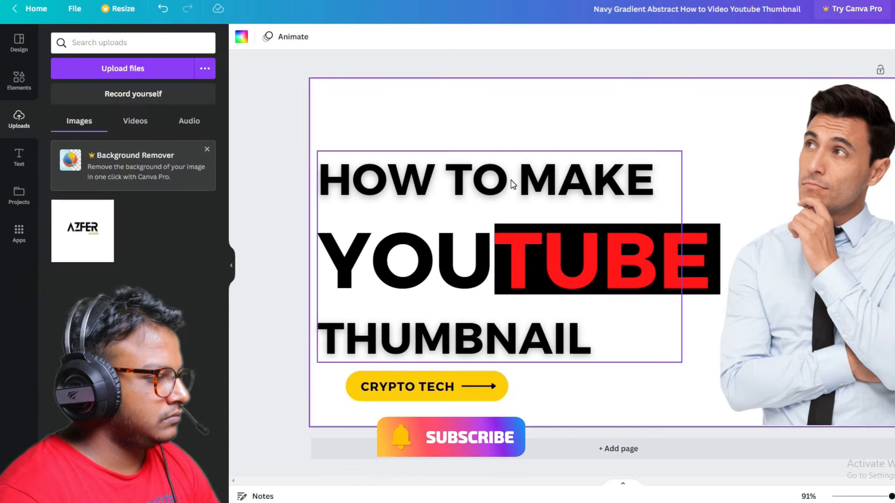
{"action": "left_click", "coordinate": [433, 260]}
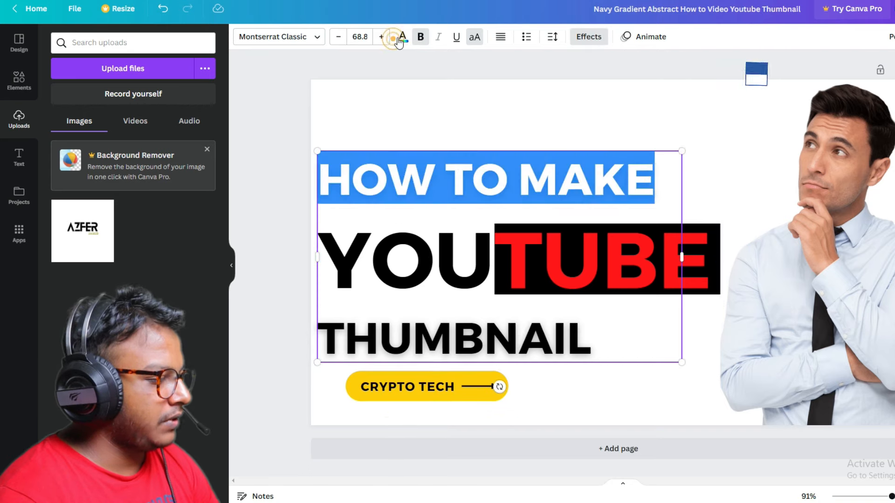
Recolour HOW TO MAKE and THUMBNAIL to the red document colour matching TUBE
{"action": "left_click", "coordinate": [402, 36]}
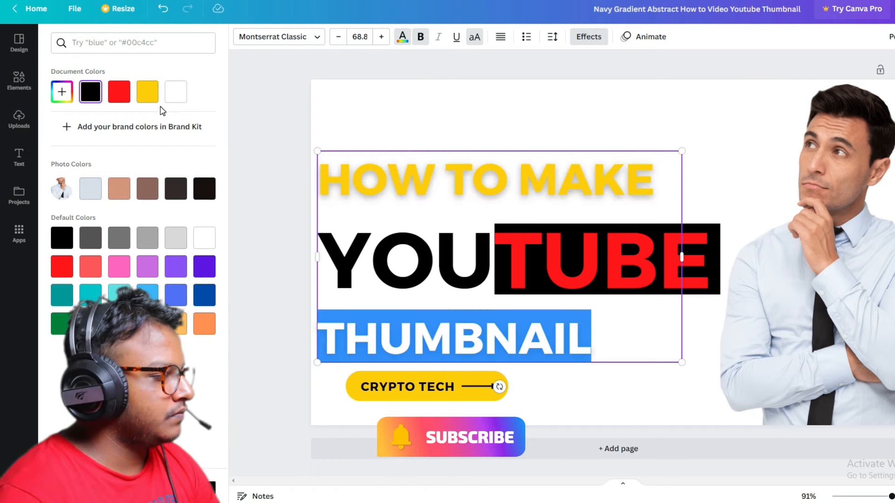
{"action": "left_click", "coordinate": [19, 120]}
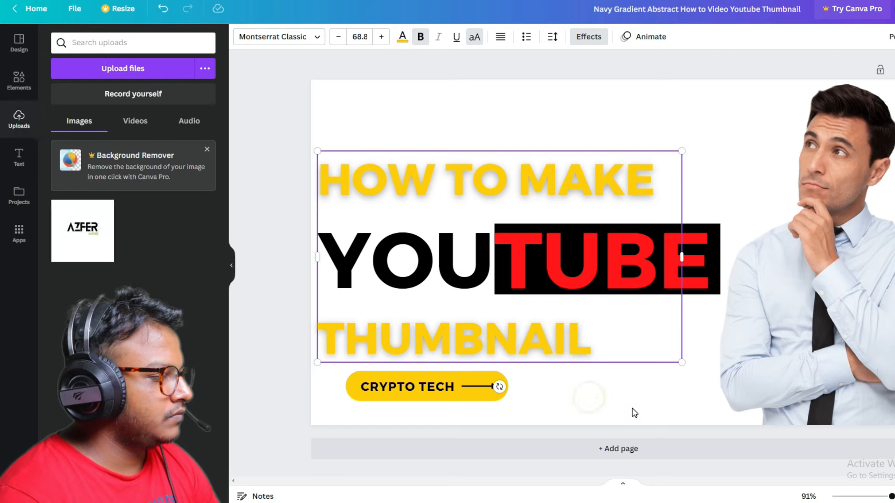
{"action": "double_click", "coordinate": [456, 338]}
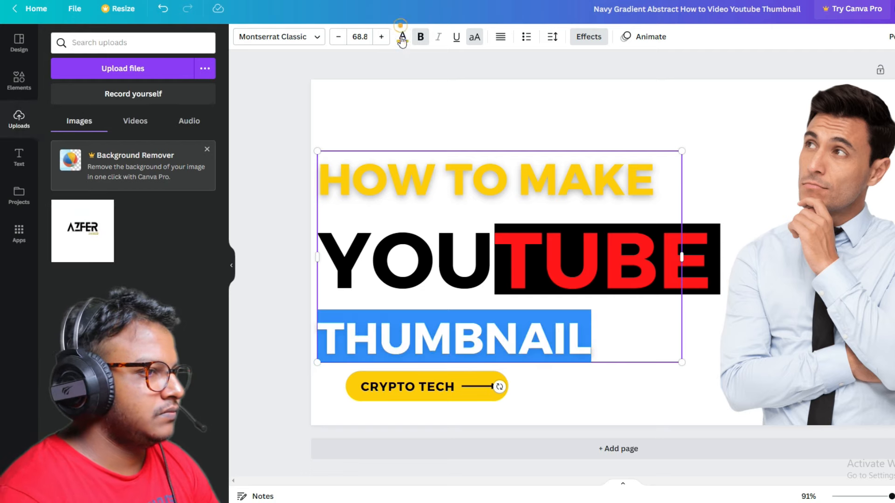
{"action": "left_click", "coordinate": [401, 36]}
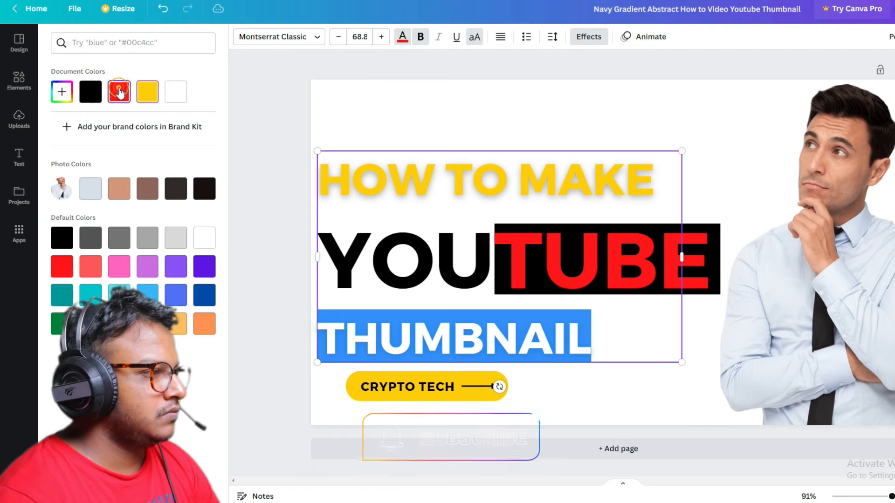
{"action": "left_click", "coordinate": [118, 92]}
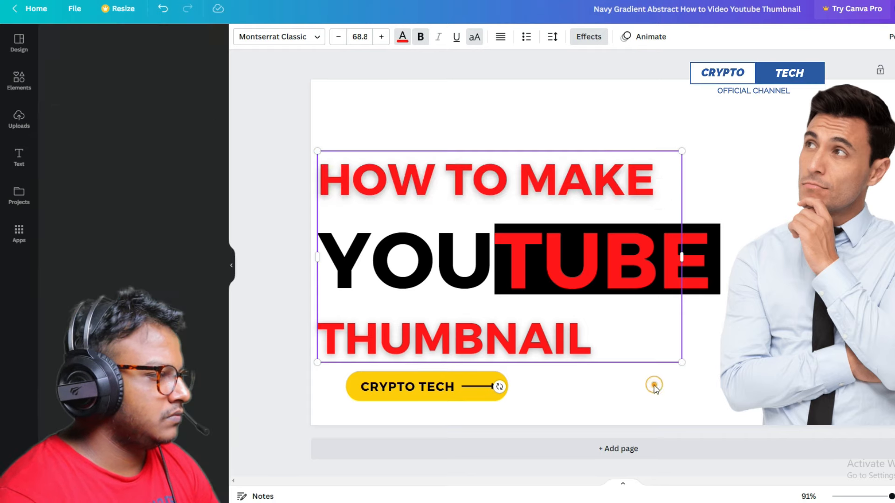
{"action": "left_click", "coordinate": [19, 118]}
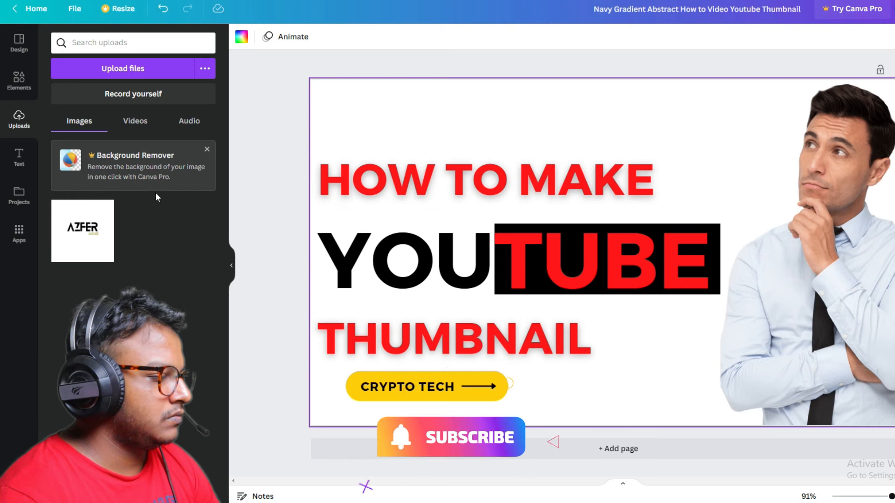
Add the red YouTube play-button logo from Elements ('Youtube') and place it above the headline
{"action": "left_click", "coordinate": [19, 80]}
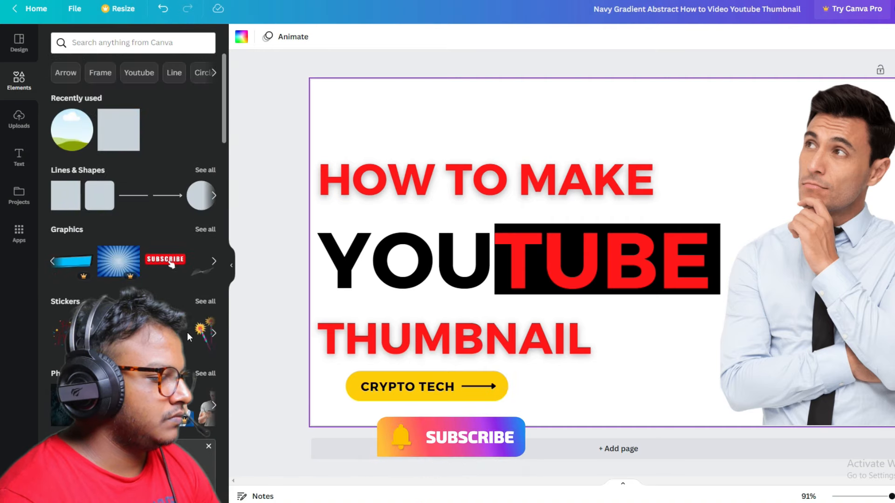
{"action": "type", "text": "Youtube"}
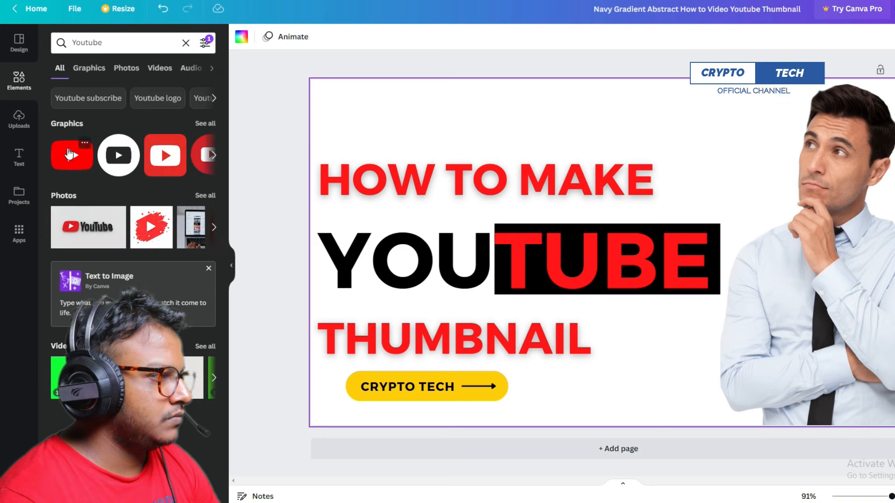
{"action": "left_click", "coordinate": [165, 155]}
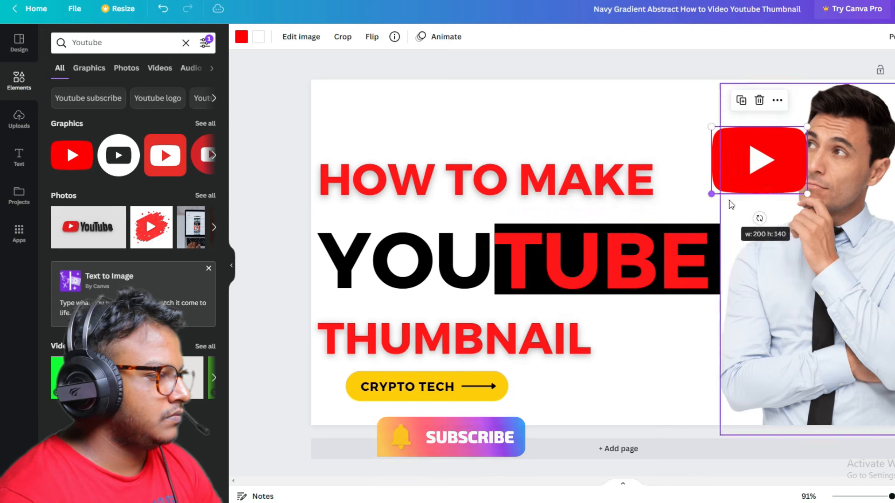
{"action": "left_click_drag", "start_coordinate": [758, 160], "coordinate": [421, 116]}
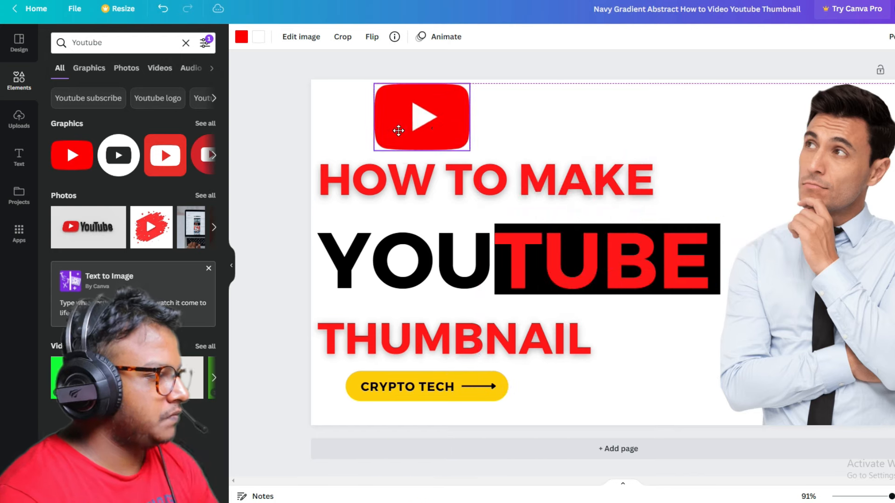
{"action": "left_click_drag", "start_coordinate": [421, 117], "coordinate": [584, 117]}
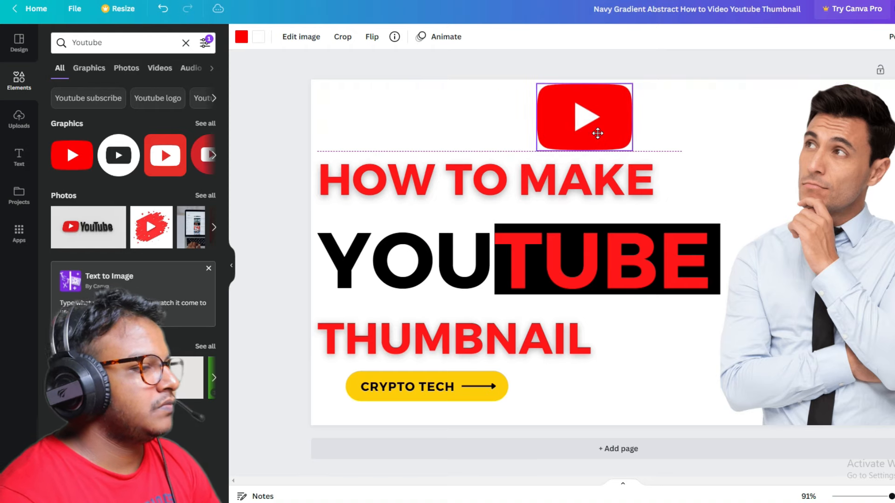
{"action": "left_click_drag", "start_coordinate": [583, 117], "coordinate": [720, 176]}
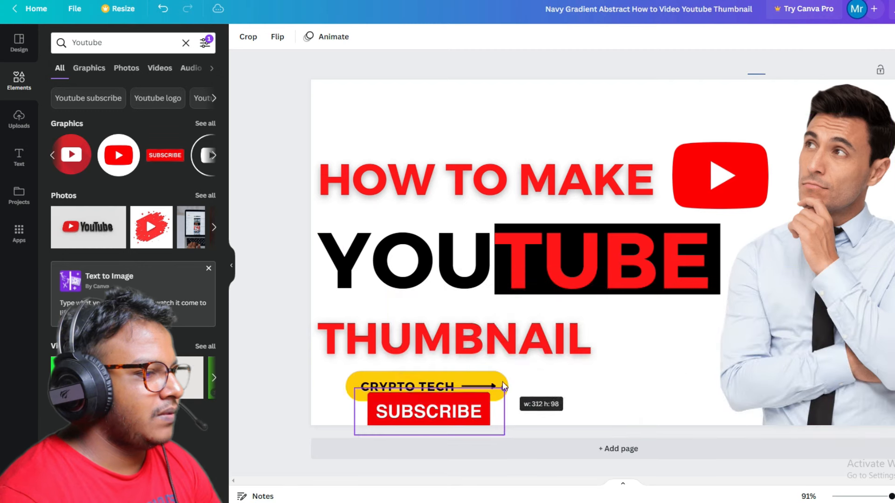
Size the SUBSCRIBE button beside the CRYPTO TECH pill and shrink the YouTube logo above HOW TO MAKE
{"action": "left_click_drag", "start_coordinate": [428, 412], "coordinate": [605, 385]}
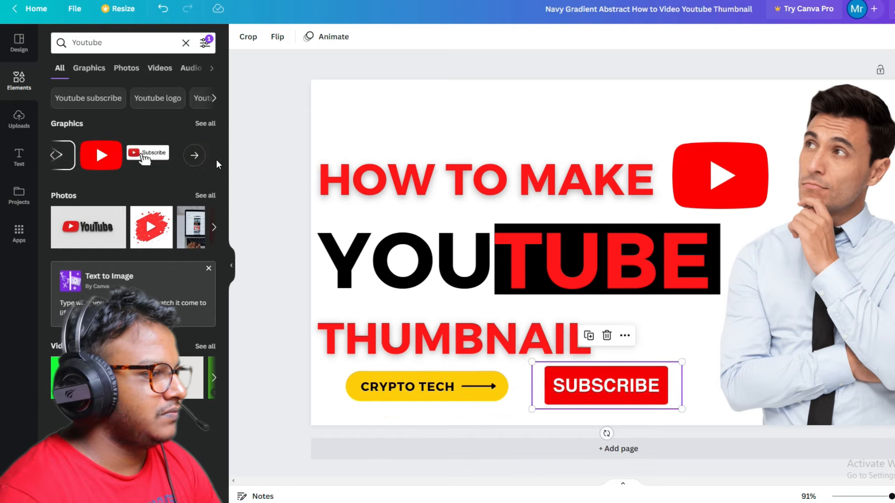
{"action": "left_click", "coordinate": [148, 155]}
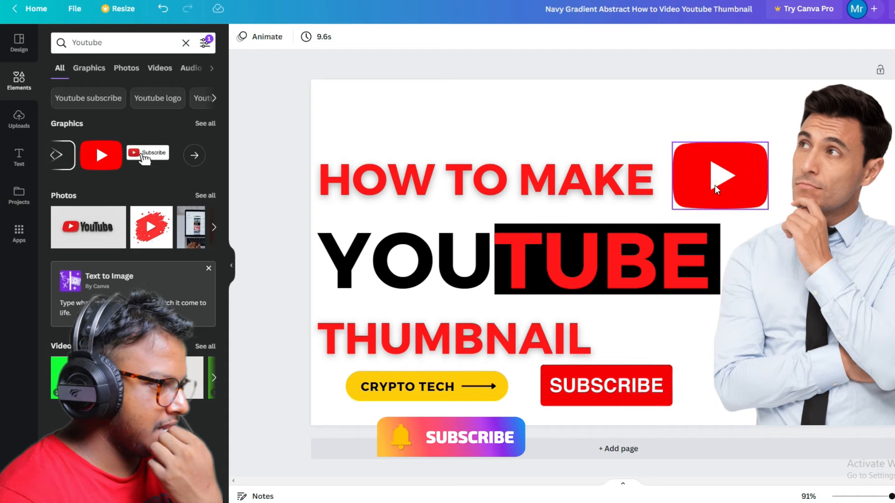
{"action": "left_click_drag", "start_coordinate": [719, 176], "coordinate": [531, 118]}
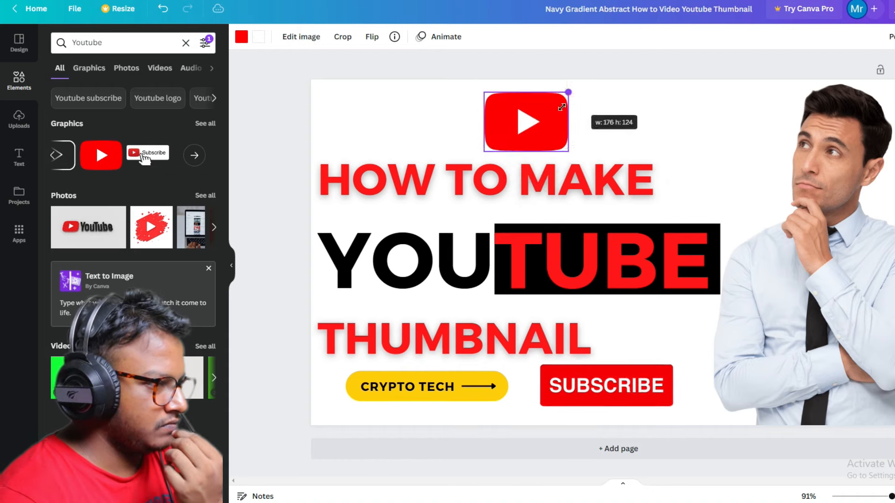
{"action": "left_click_drag", "start_coordinate": [525, 121], "coordinate": [550, 125]}
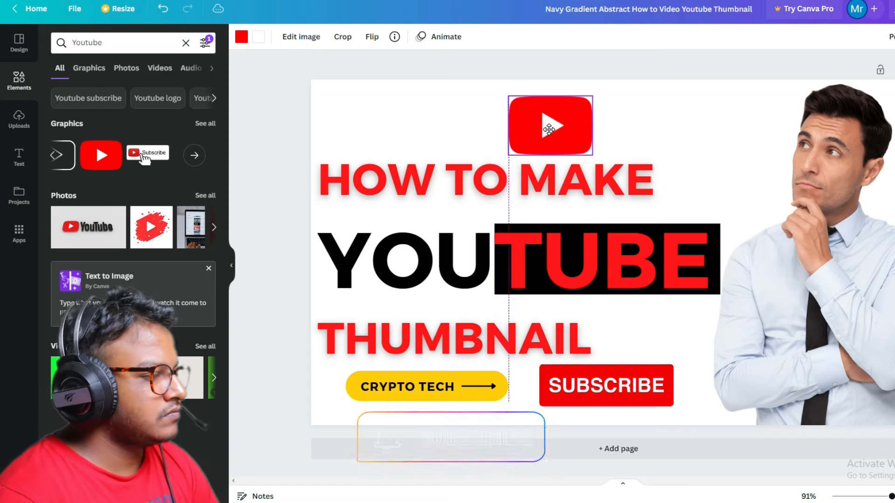